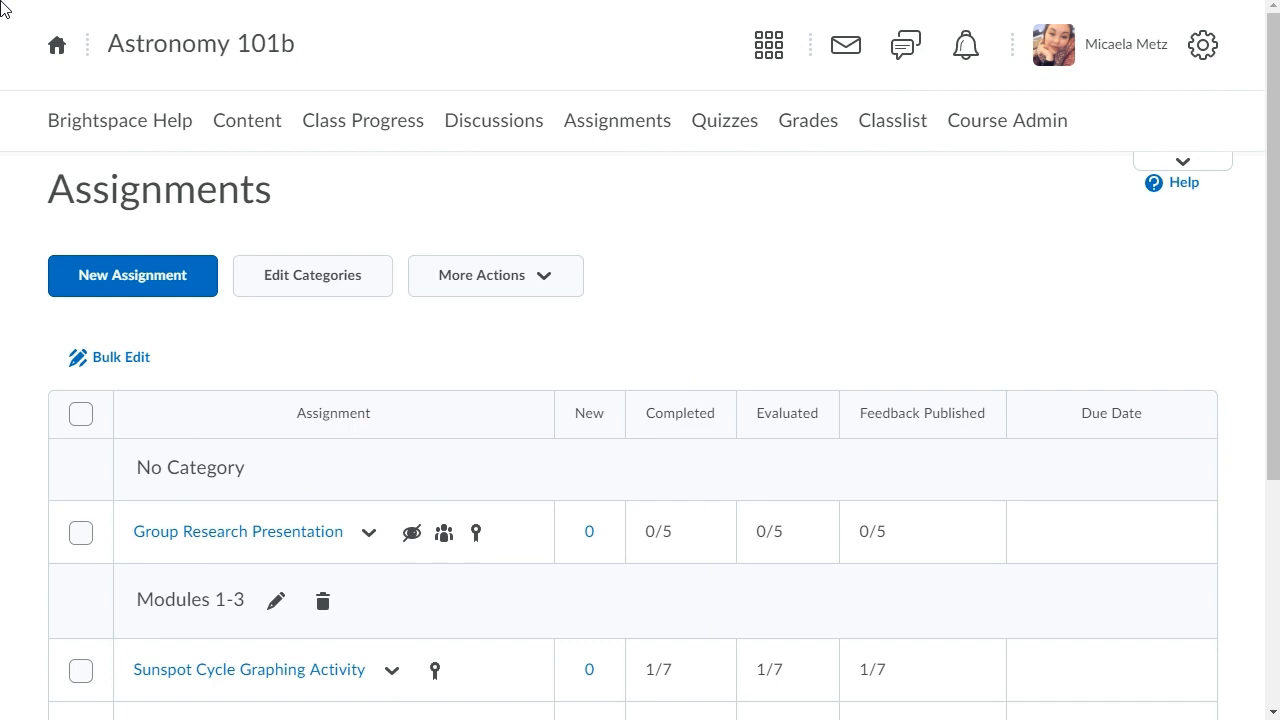
{"action": "mouse_move", "coordinate": [648, 554]}
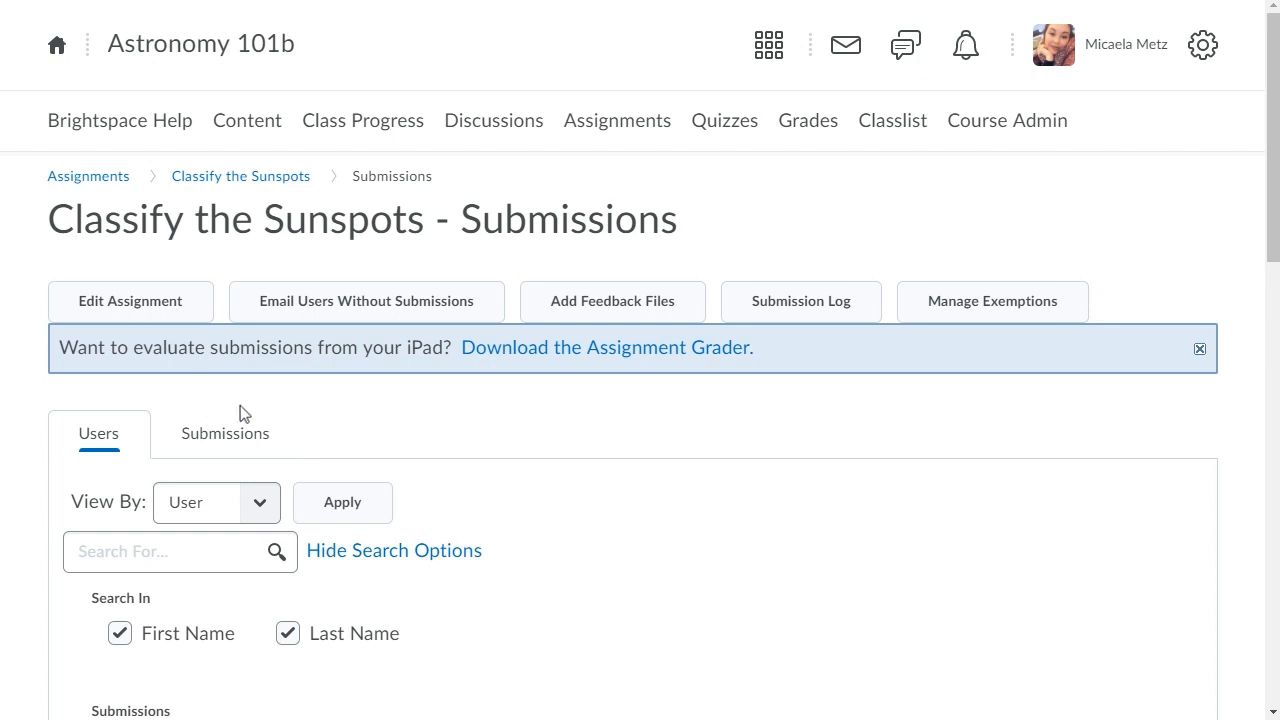
Scroll the Assignments page down to find the Classify the Sunspots assignment.
{"action": "scroll", "scroll_direction": "down", "scroll_amount": 3}
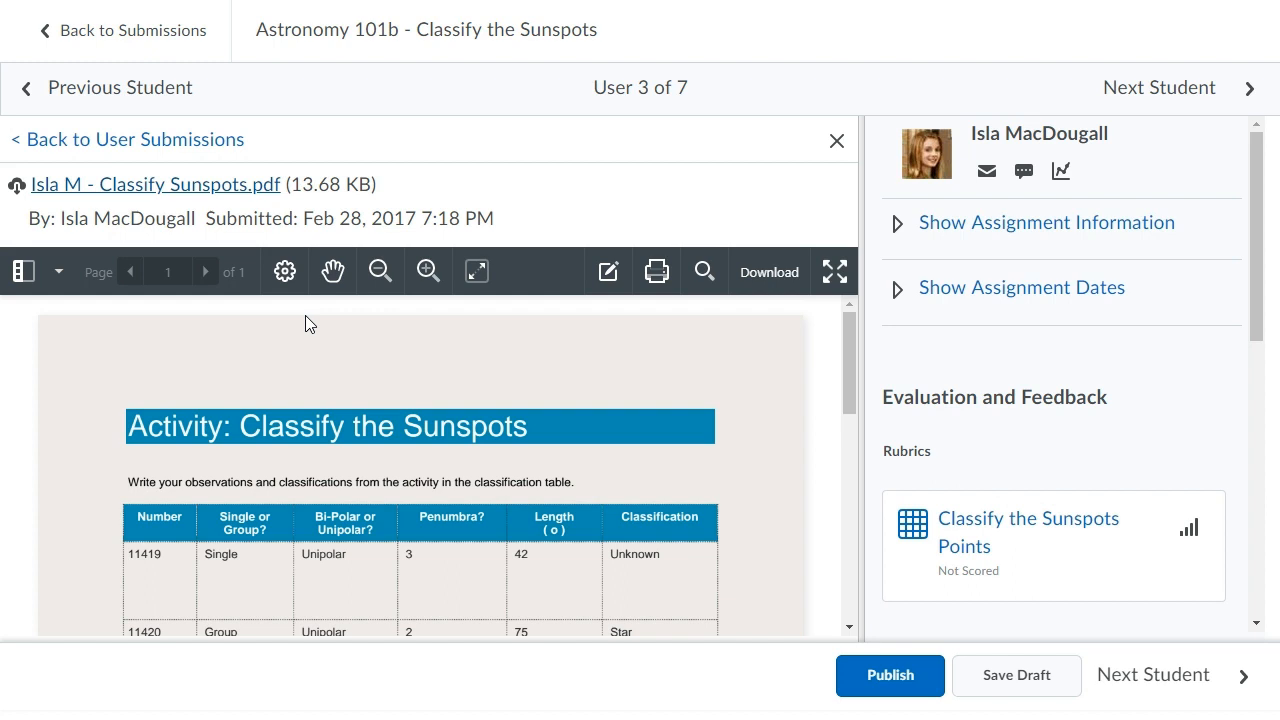
Rate K/U as Good analysis (3 points) on the Points rubric, then close it.
{"action": "left_click", "coordinate": [1027, 531]}
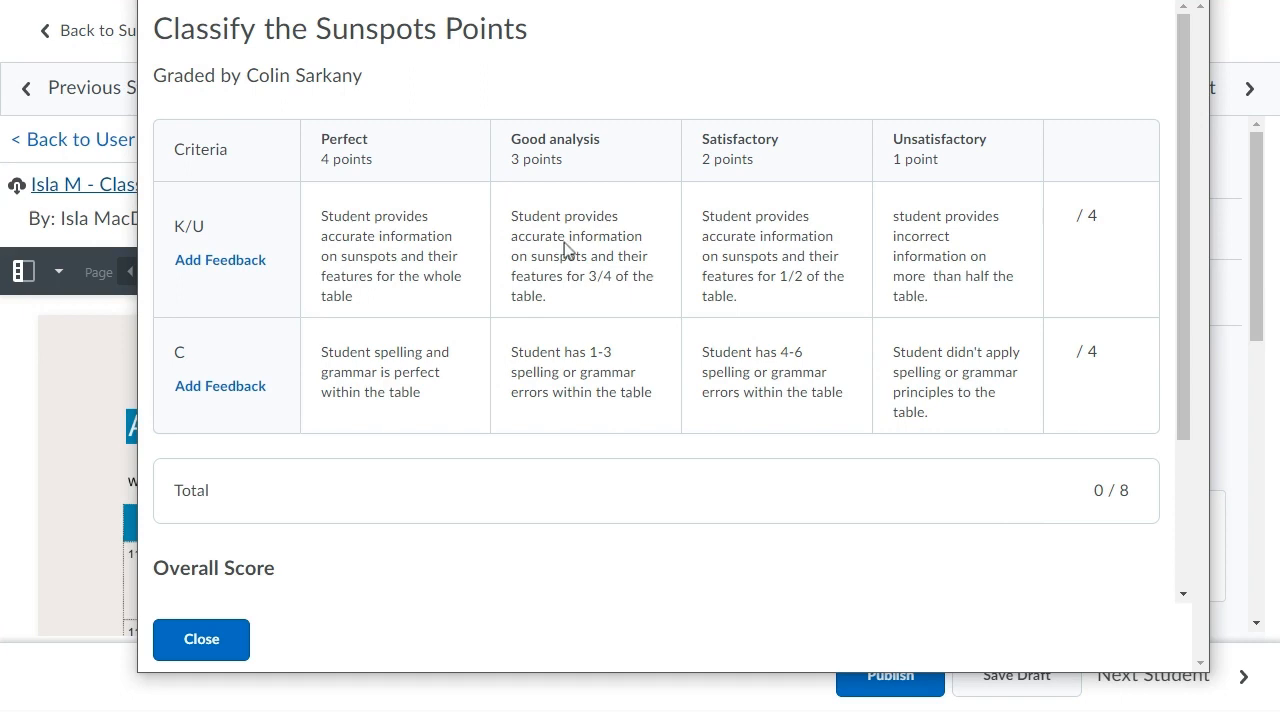
{"action": "left_click", "coordinate": [585, 255]}
{"action": "type", "text": "Good work!"}
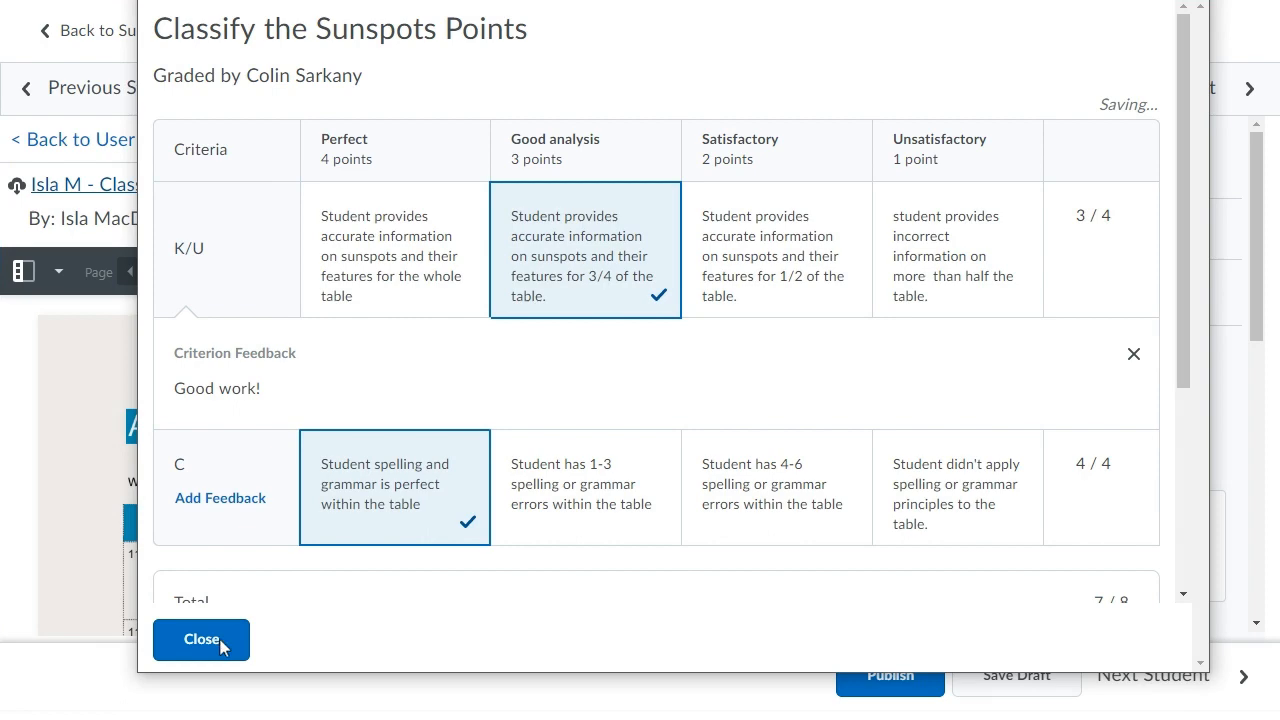
{"action": "left_click", "coordinate": [201, 639]}
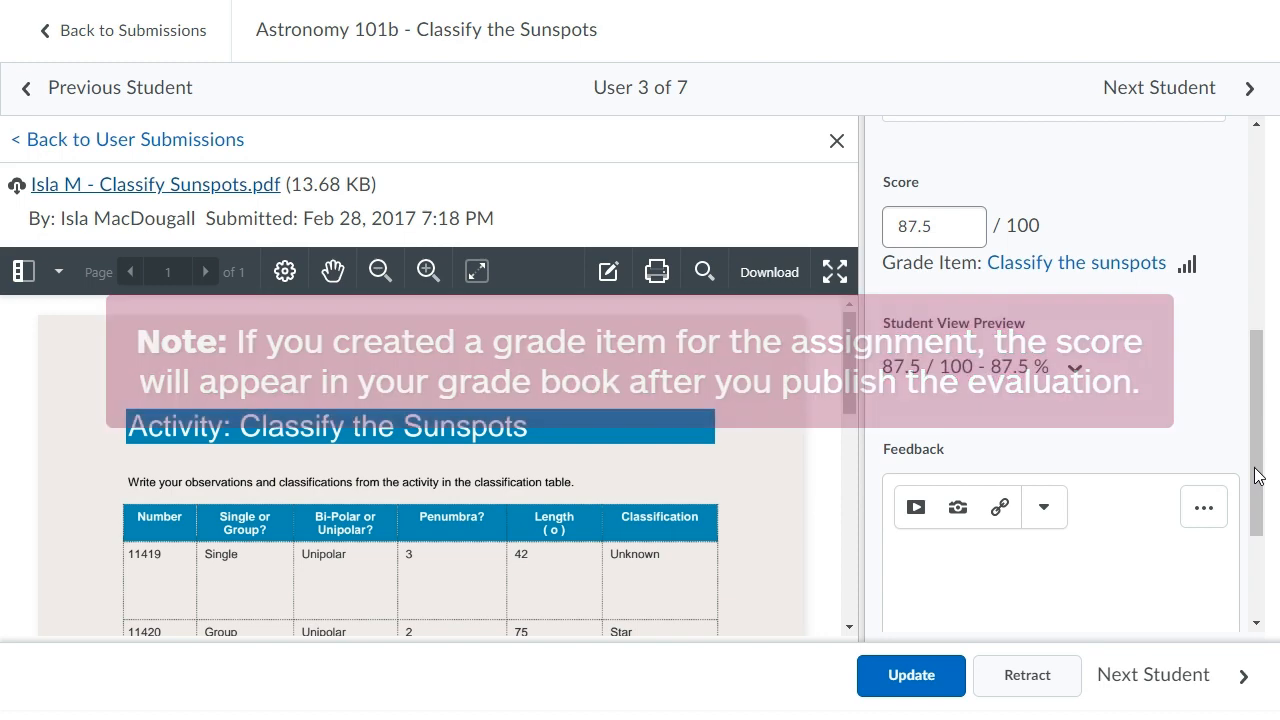
Scroll the Evaluation and Feedback panel to confirm the 87.5 / 100 score.
{"action": "scroll", "scroll_direction": "down", "scroll_amount": 3}
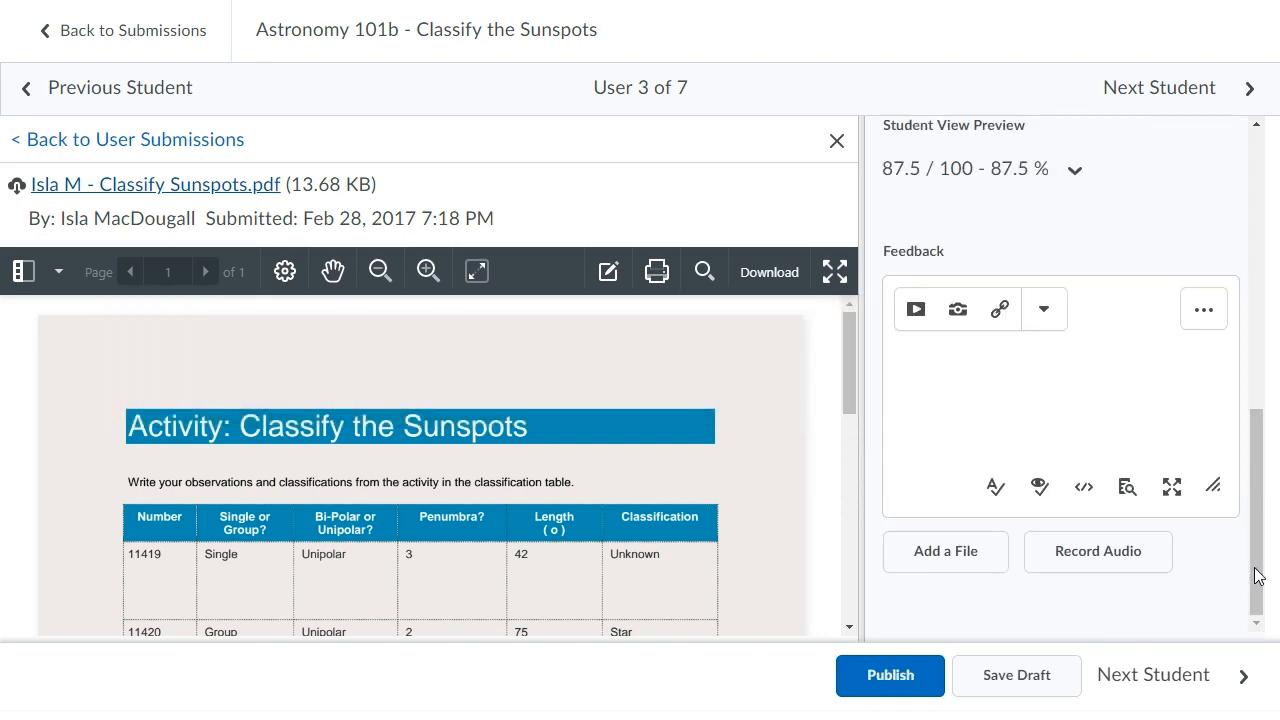